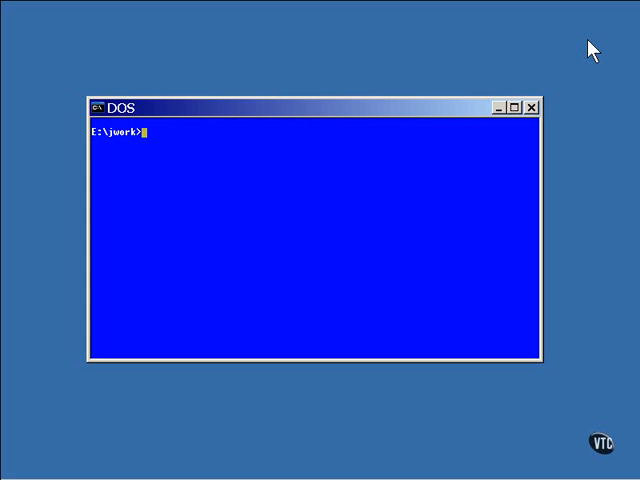
# - Launch vi on InnerMonitor.java from the C:\jwork prompt
pyautogui.write('vi Inner')
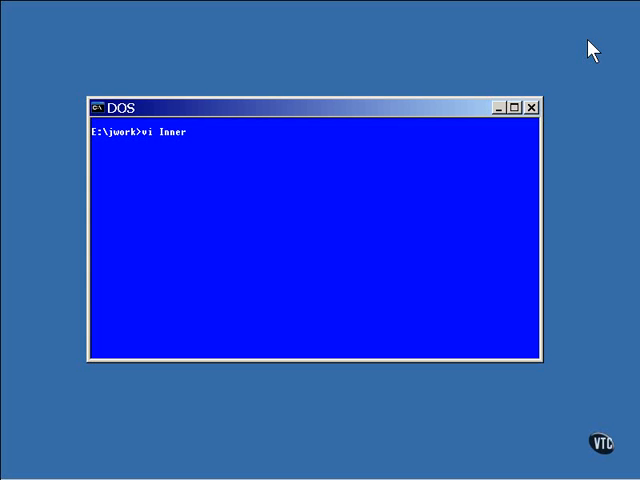
pyautogui.write('Monitor.')
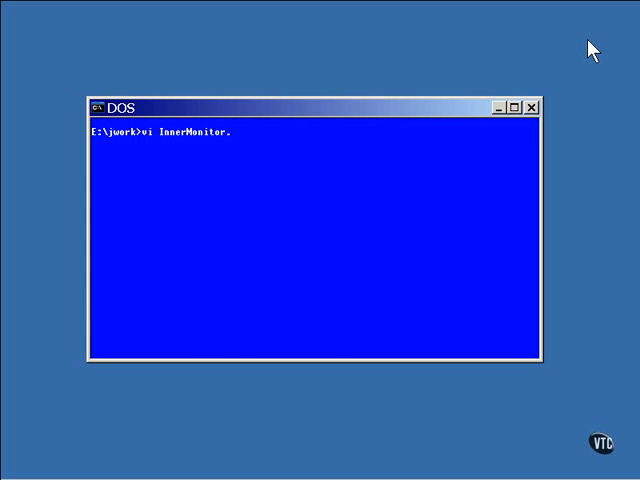
pyautogui.press('Return')
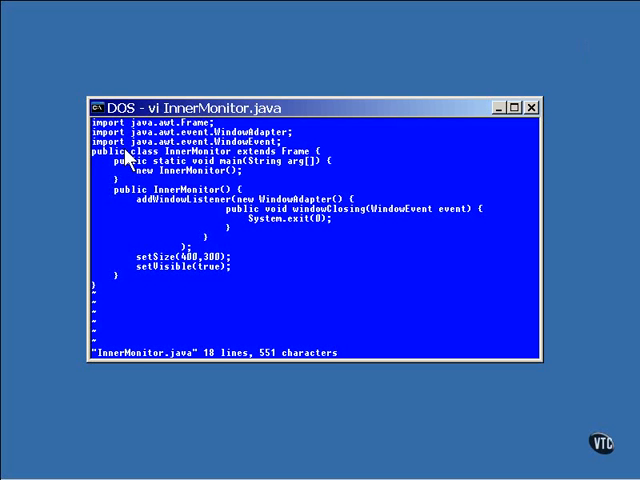
pyautogui.moveTo(184, 212)
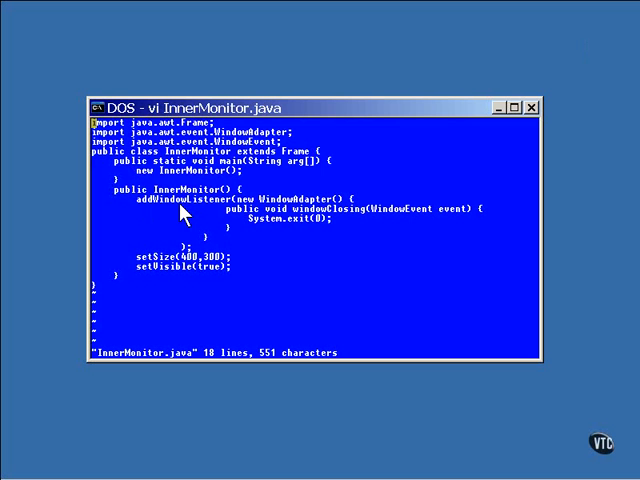
pyautogui.moveTo(284, 212)
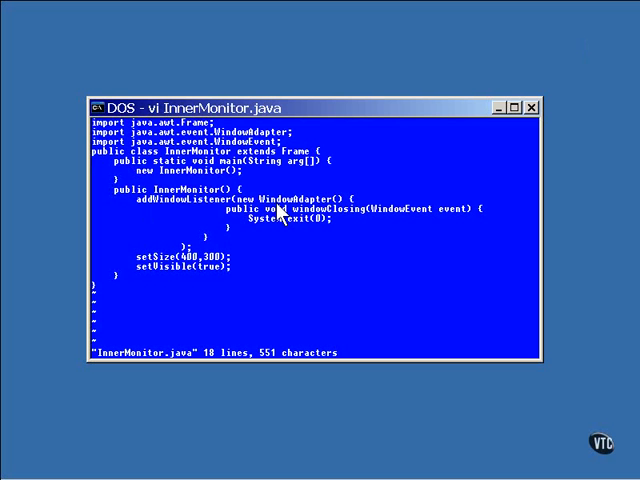
pyautogui.moveTo(294, 238)
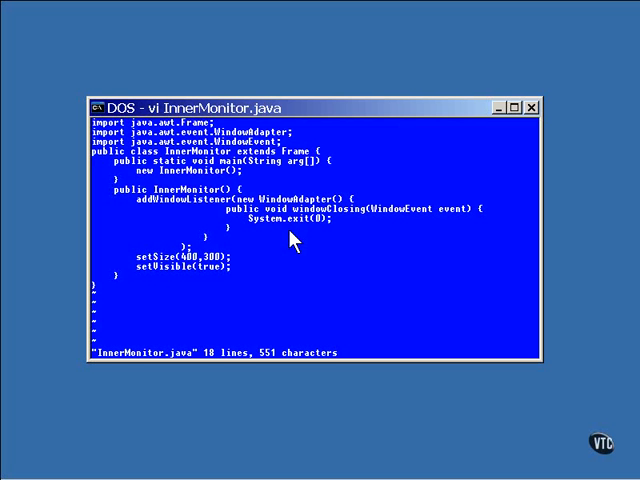
pyautogui.moveTo(324, 264)
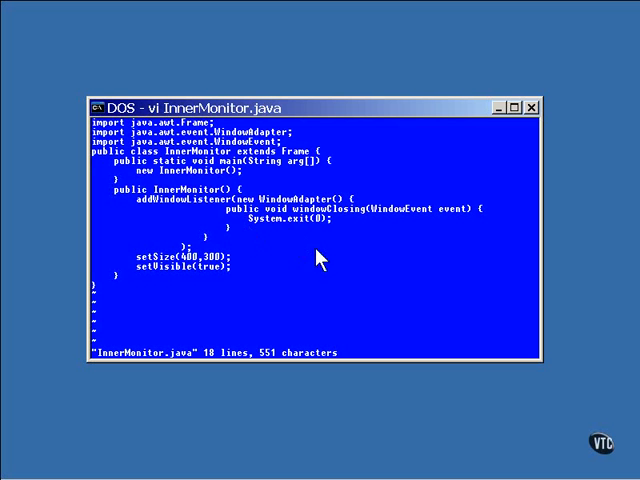
pyautogui.moveTo(178, 284)
pyautogui.write('java I')
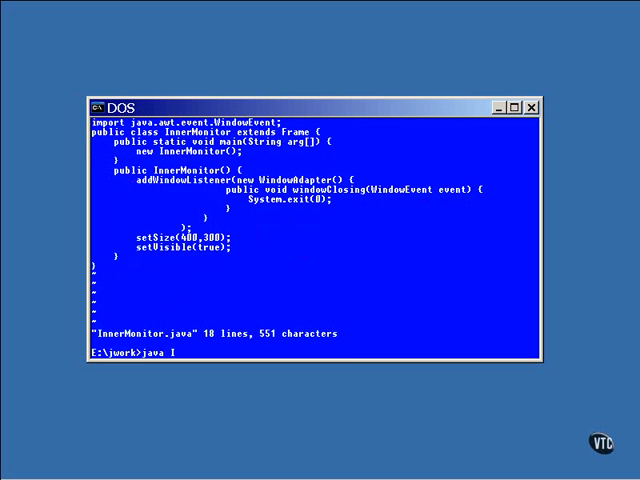
# - Run the InnerMonitor program with java from the prompt
pyautogui.write('nnerMoni')
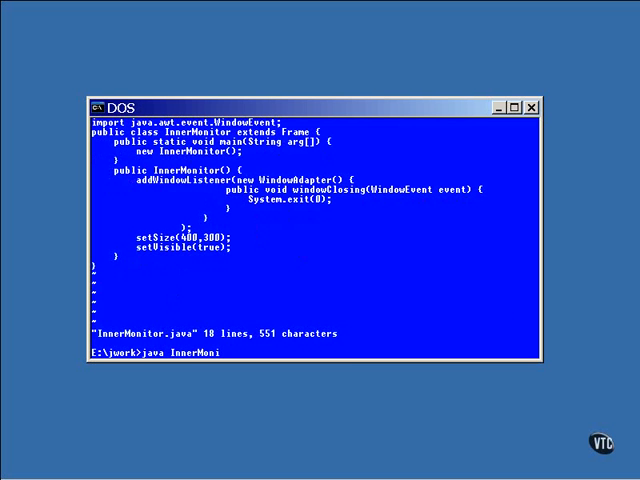
pyautogui.press('Return')
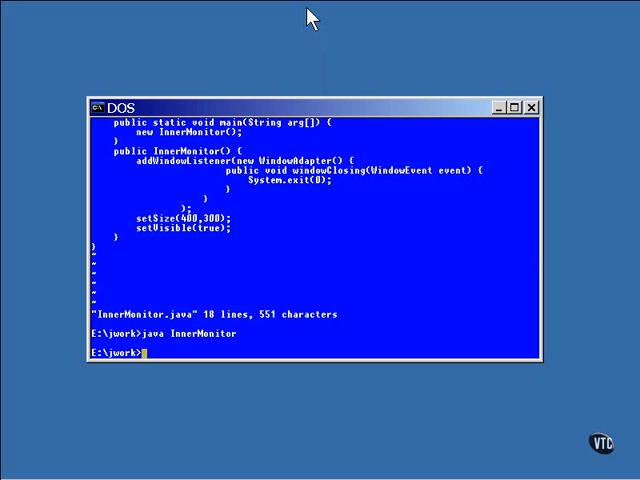
# - Launch vi on Anon.java, showing its 17-line source
pyautogui.write('vi Ano')
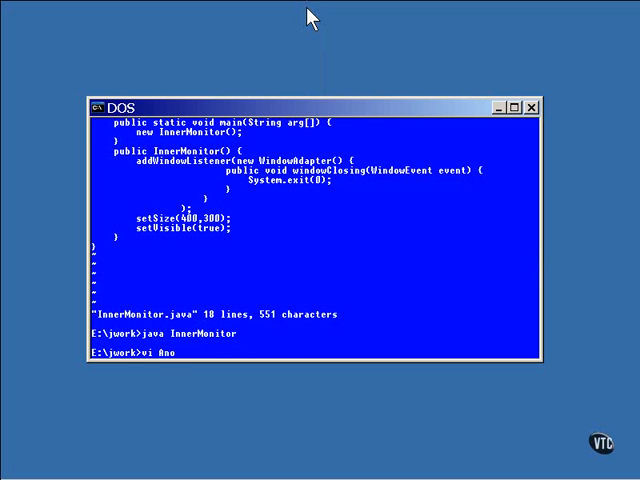
pyautogui.press('Return')
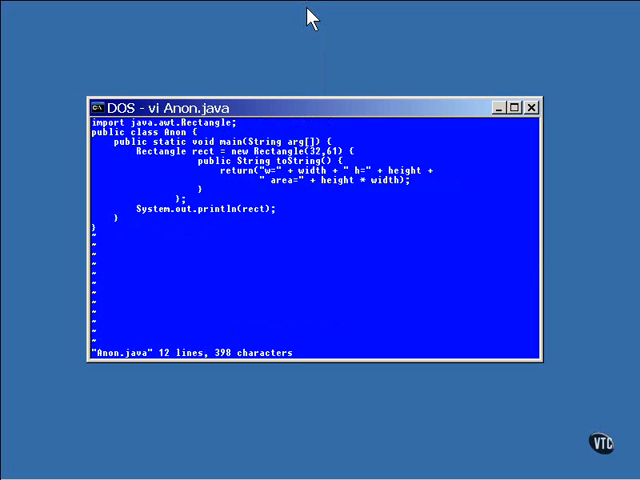